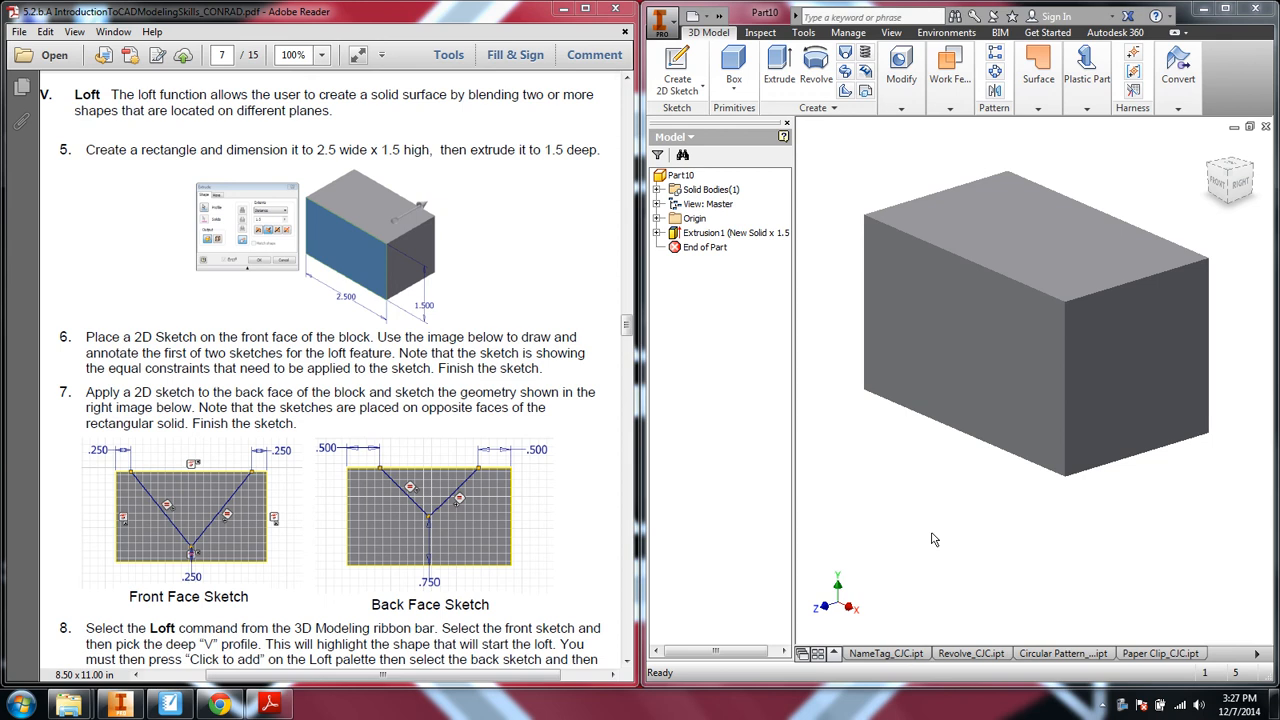
mouse_move(232, 492)
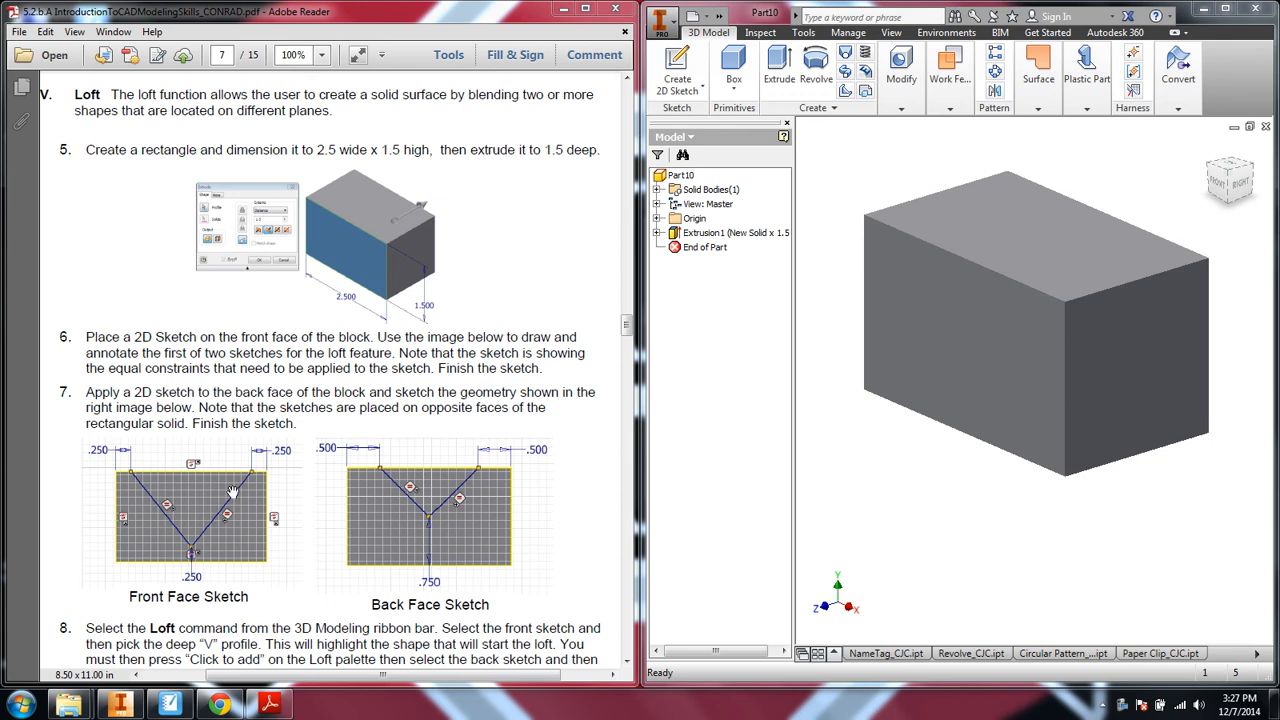
mouse_move(348, 492)
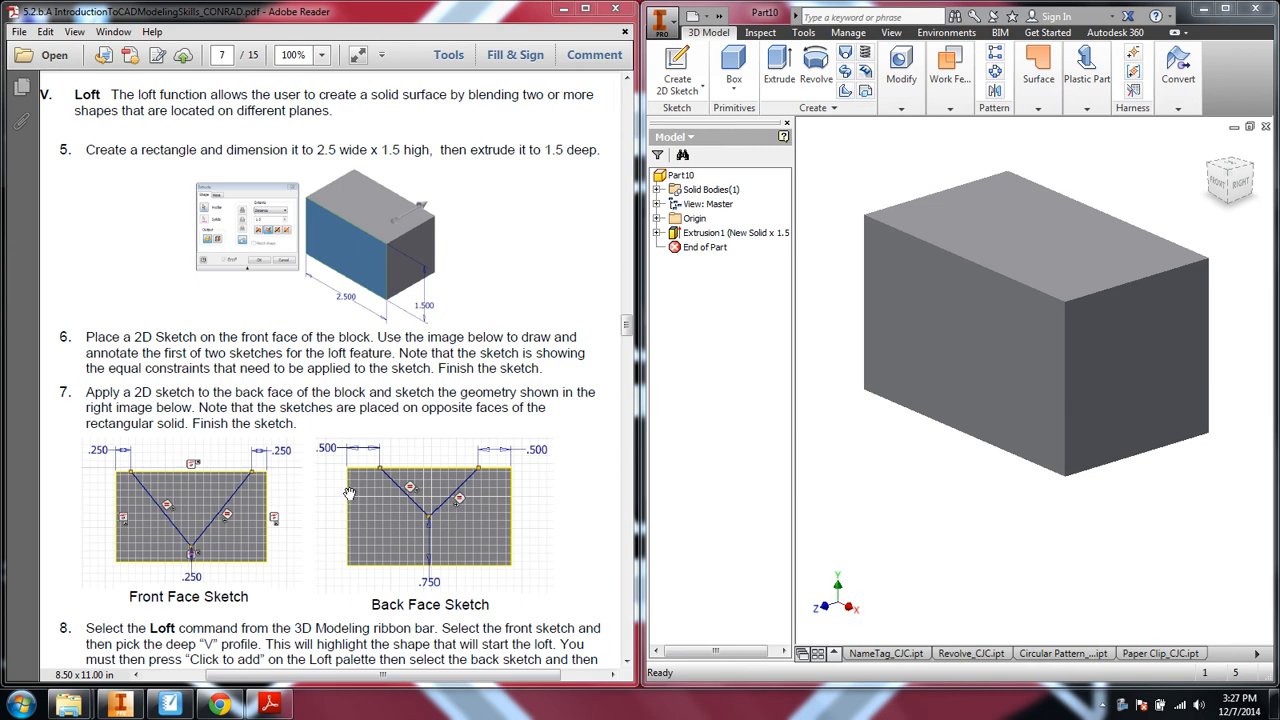
Step: Start a sketch on the block's front face and draw the two V lines with the Line tool
scroll(down, 3)
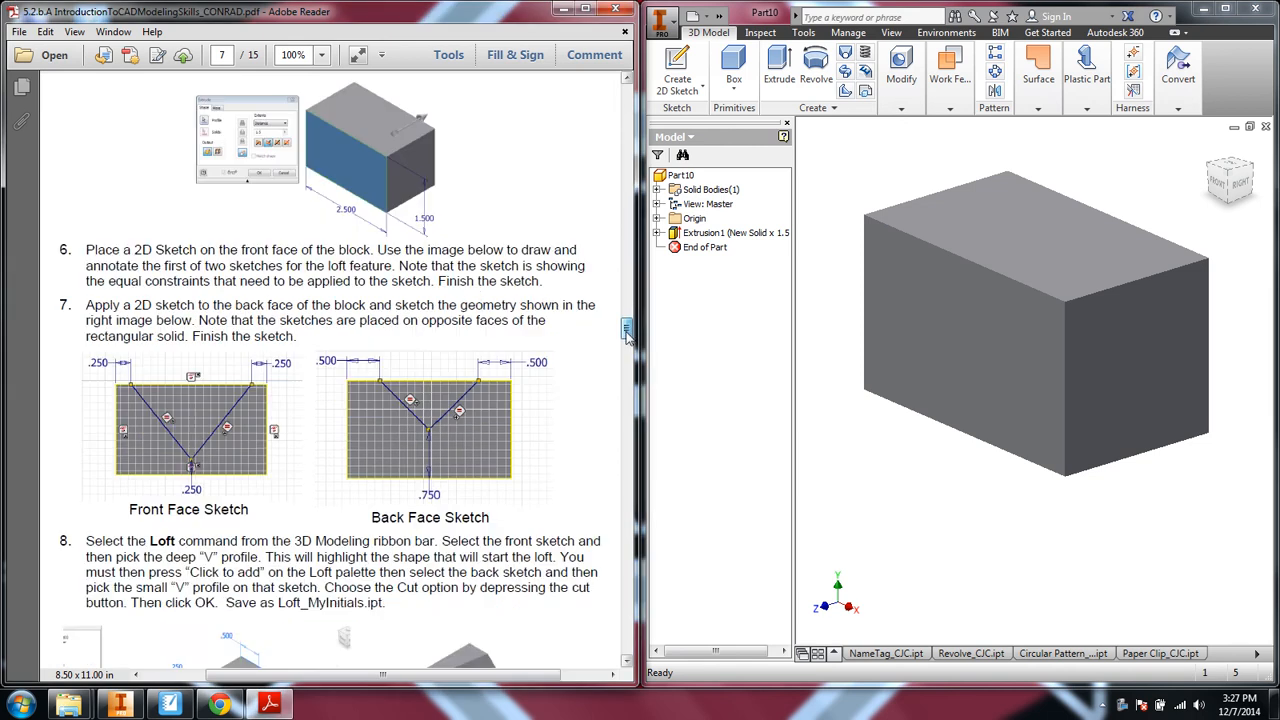
scroll(down, 3)
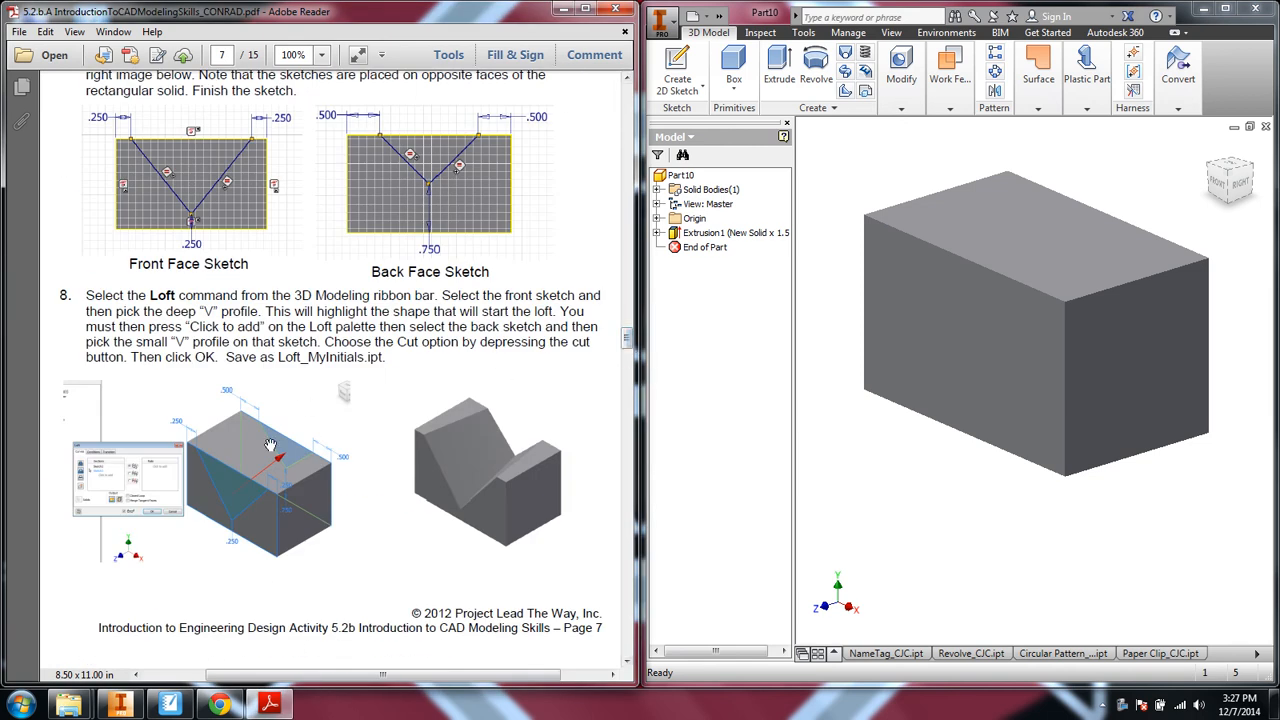
mouse_move(268, 478)
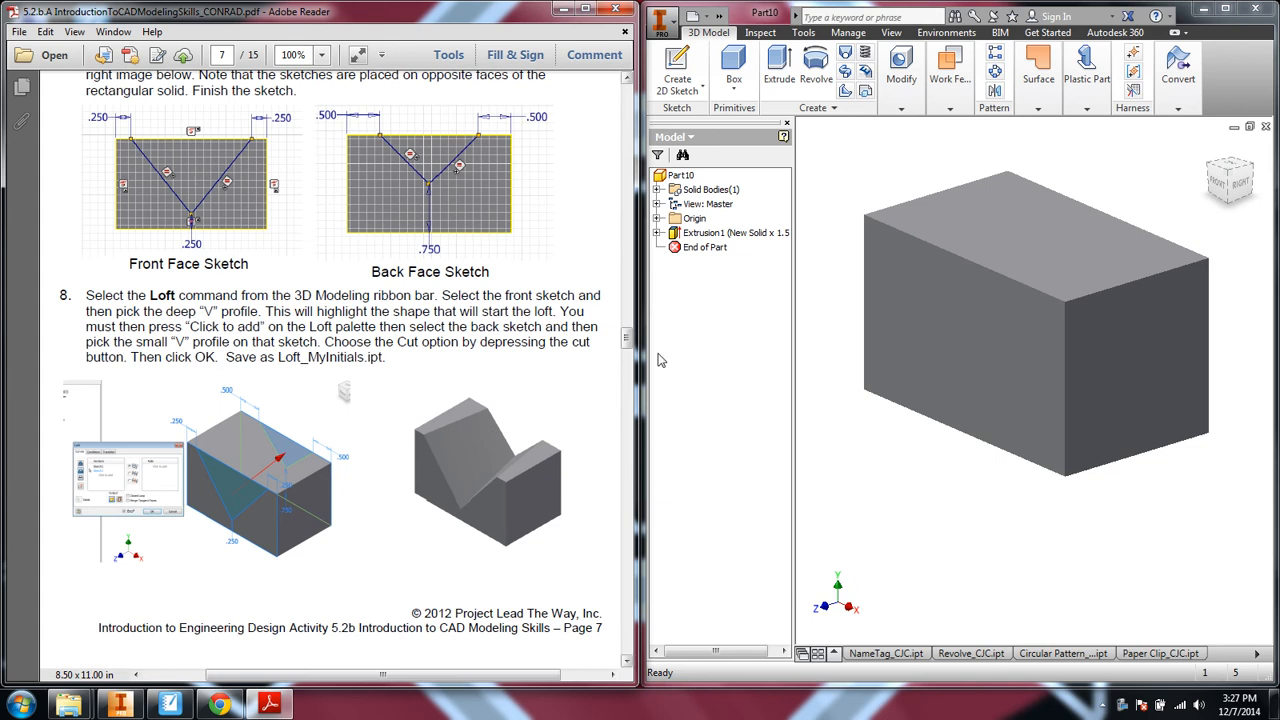
scroll(down, 3)
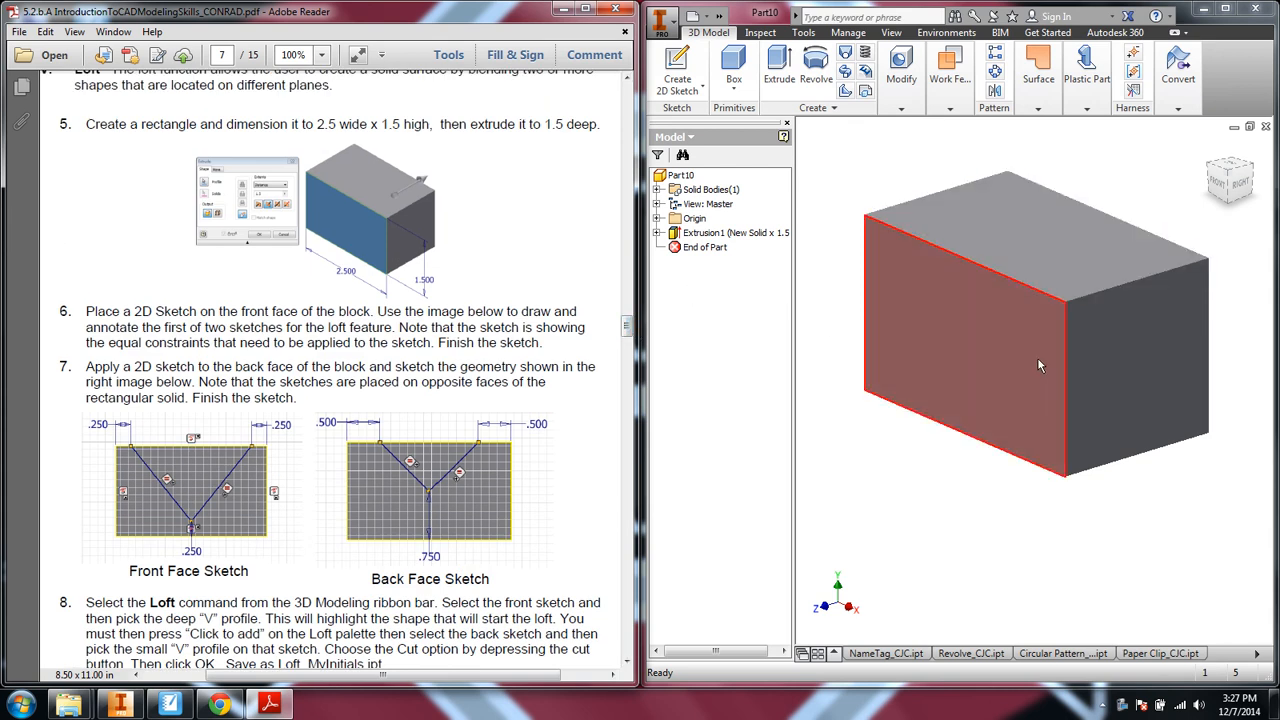
click(736, 232)
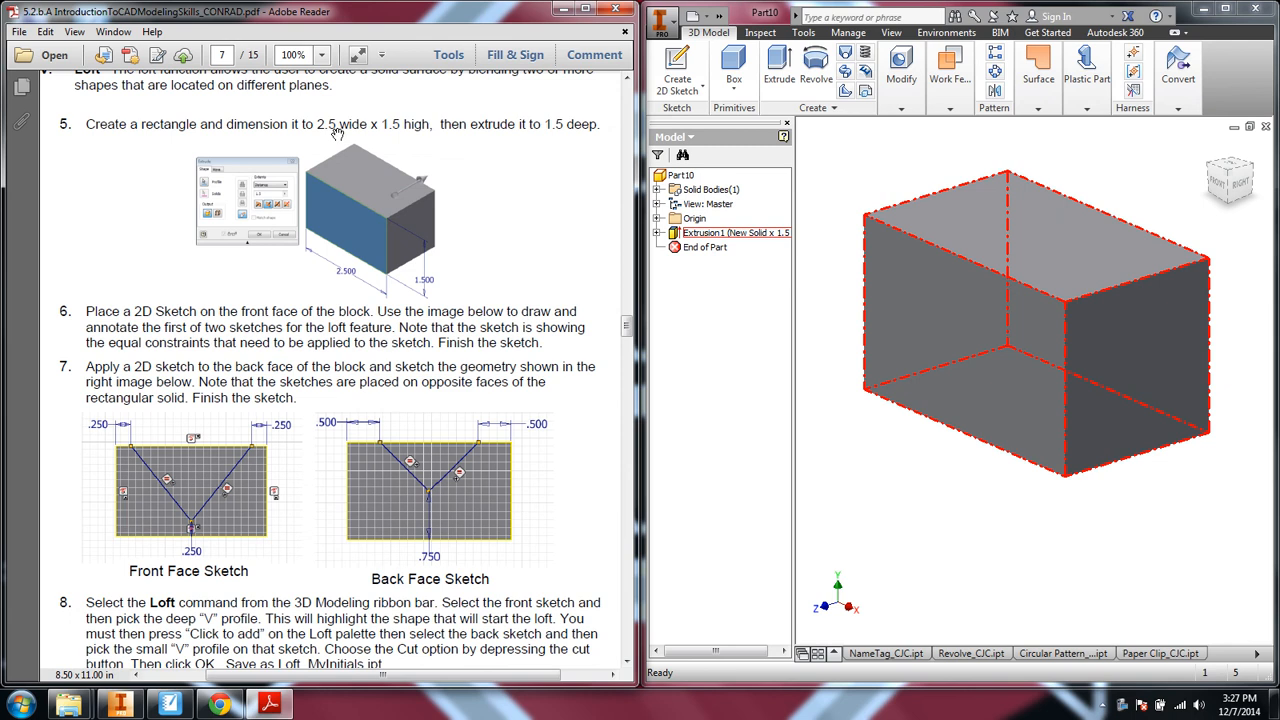
mouse_move(332, 132)
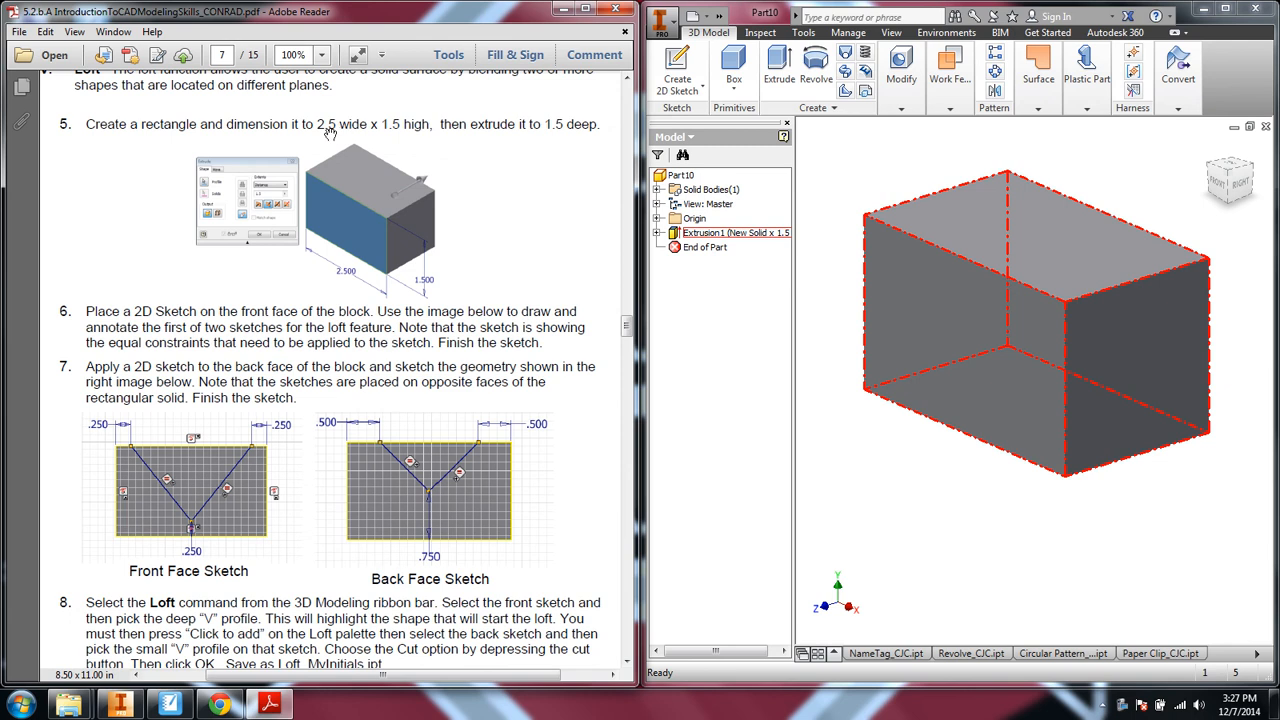
mouse_move(420, 136)
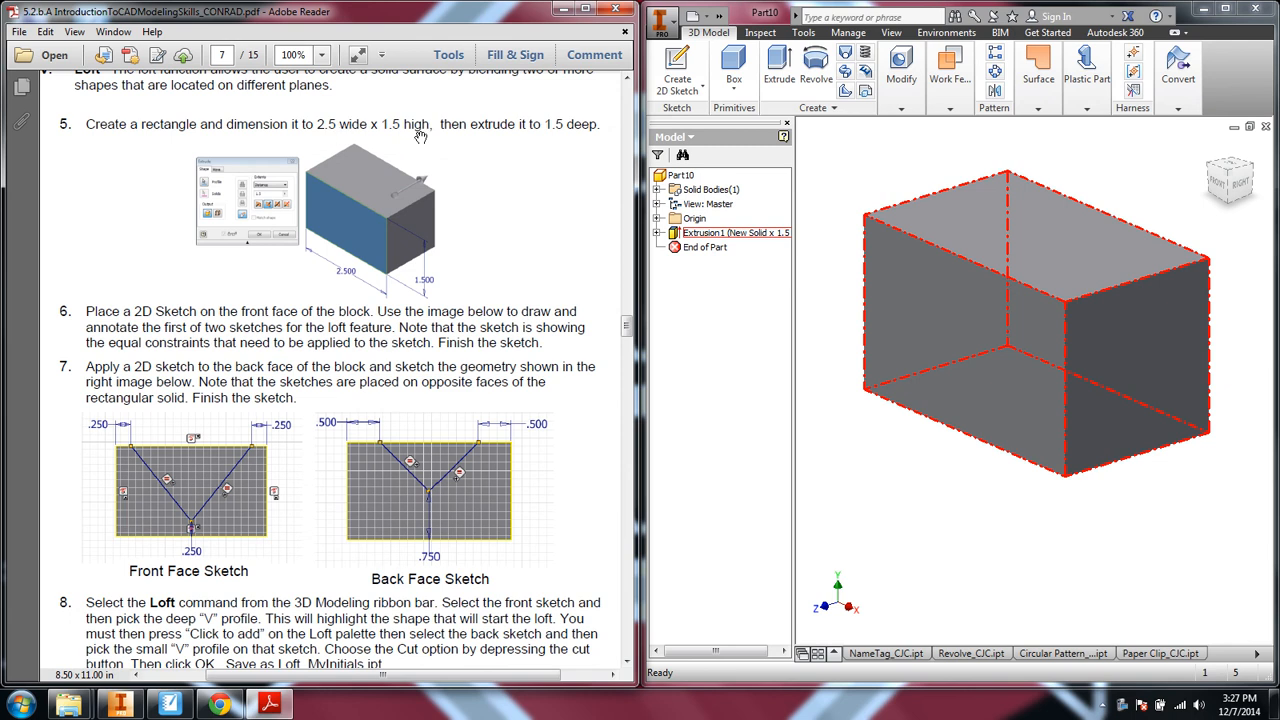
click(980, 340)
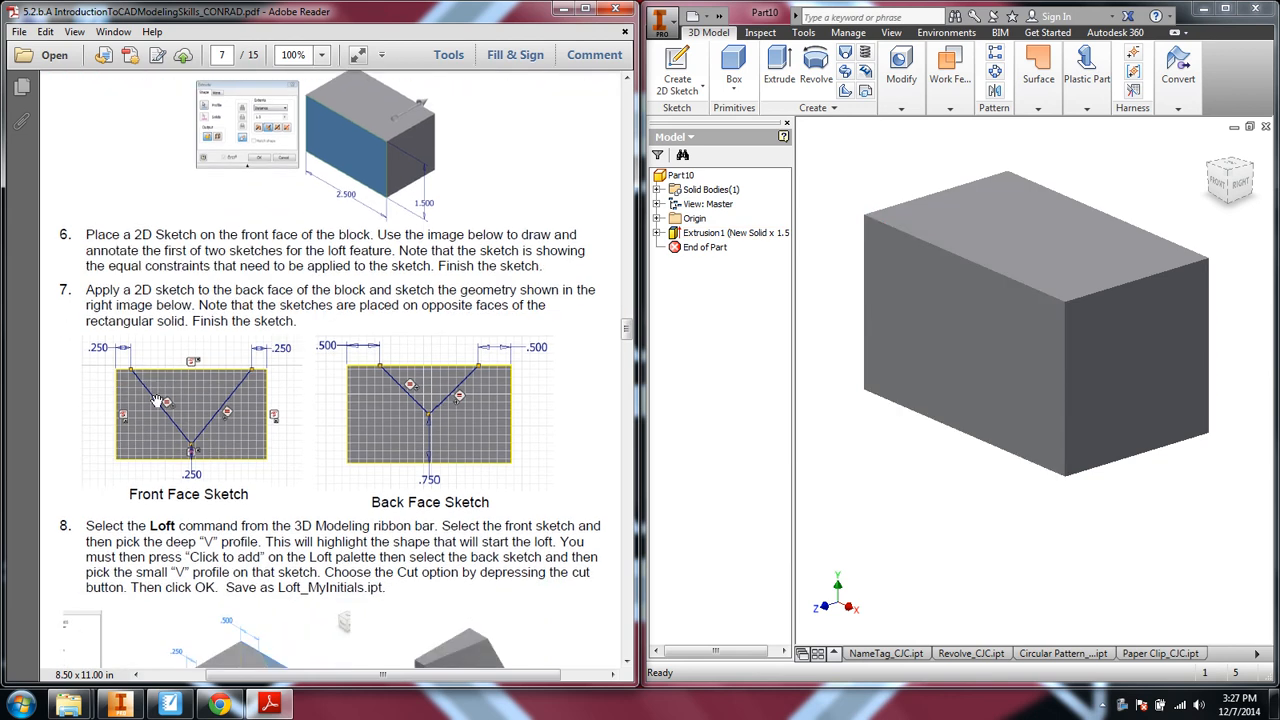
mouse_move(240, 436)
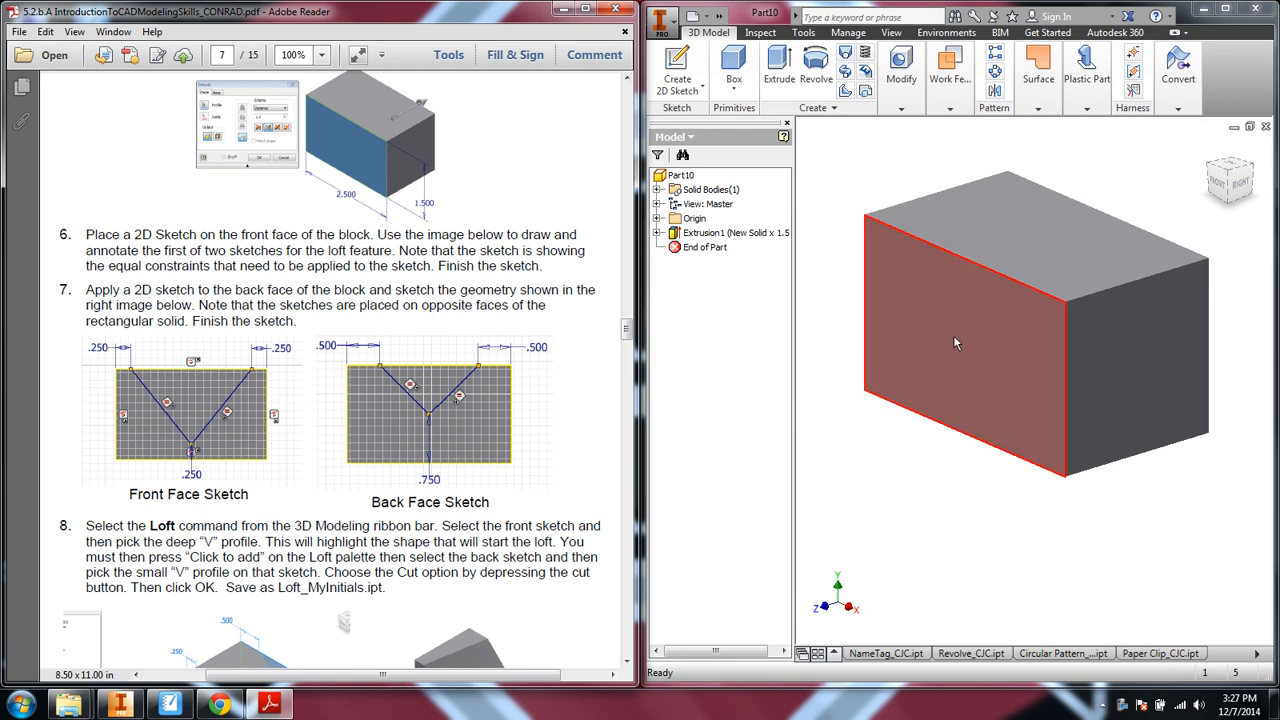
mouse_move(990, 332)
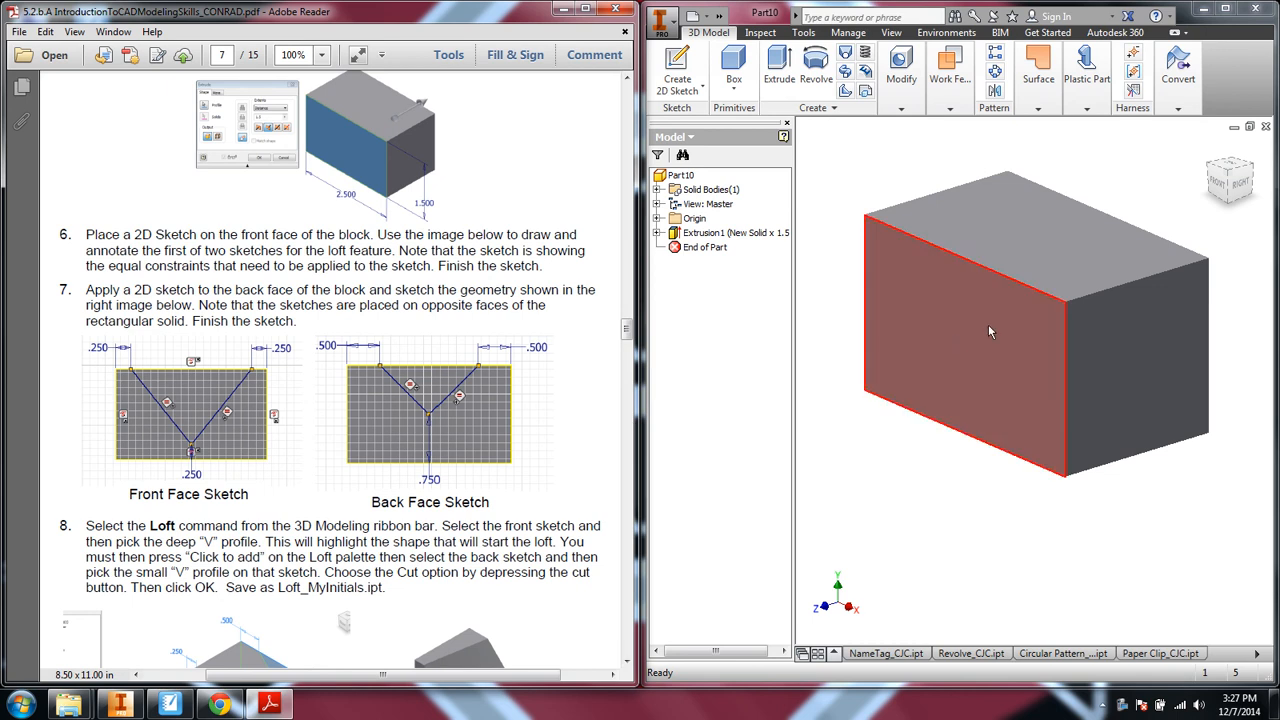
click(990, 330)
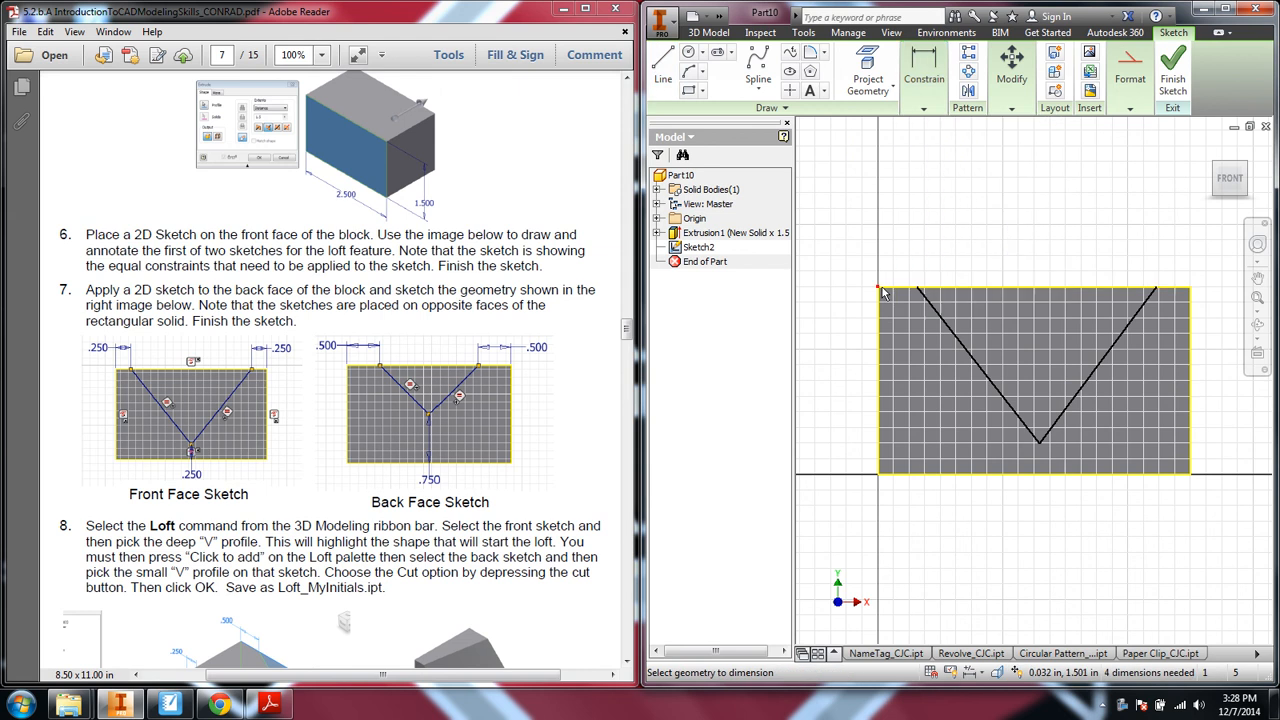
Step: Dimension the V's ends .25 from the left edge and link the right offset to d4
click(910, 248)
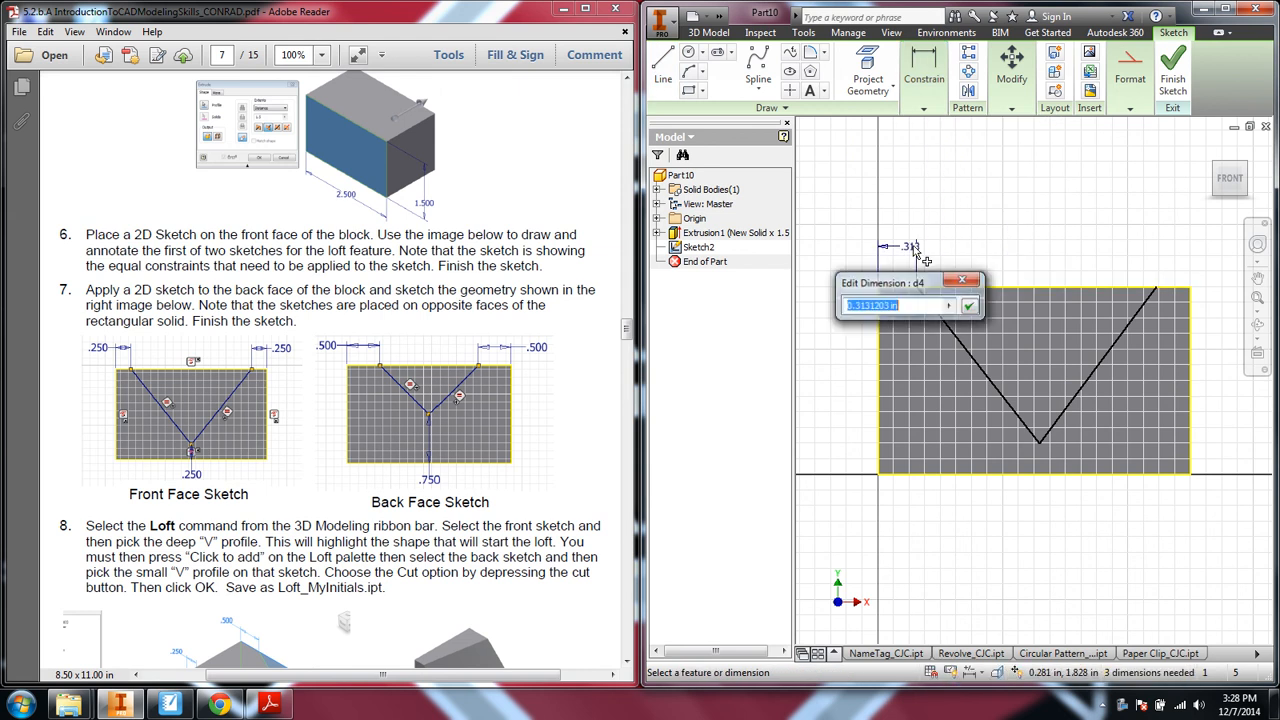
text(.25)
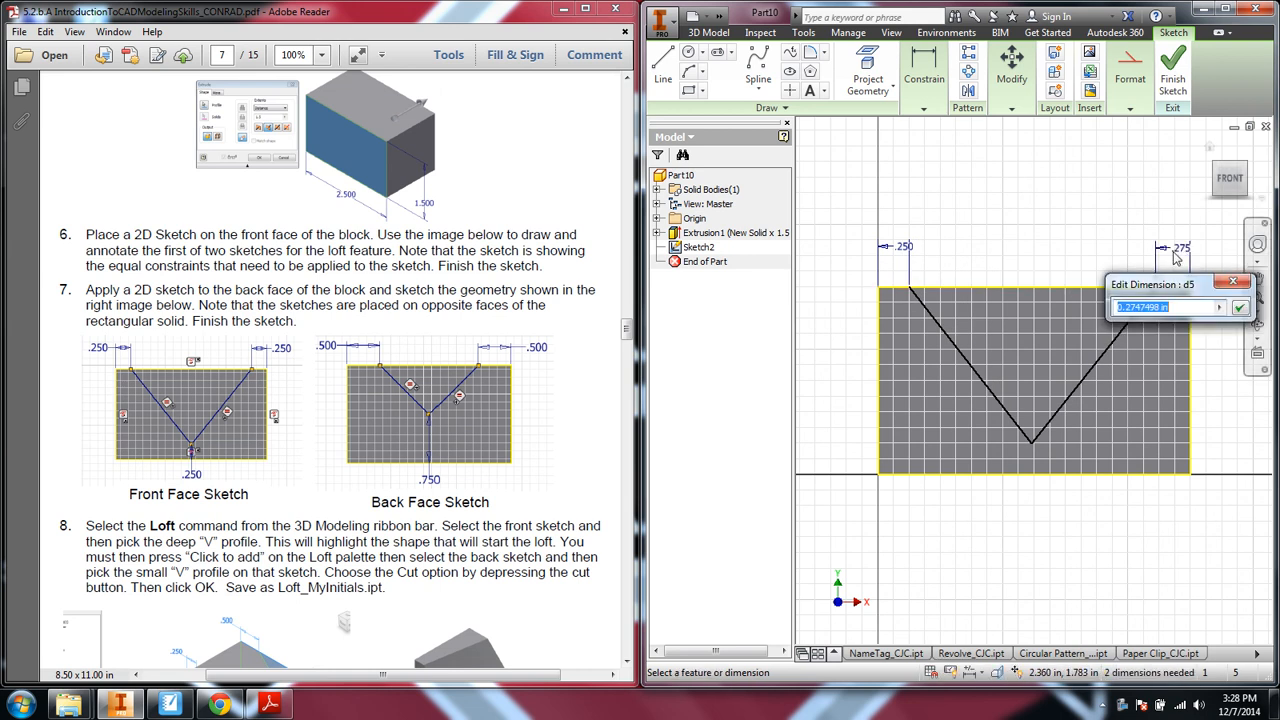
text(d4)
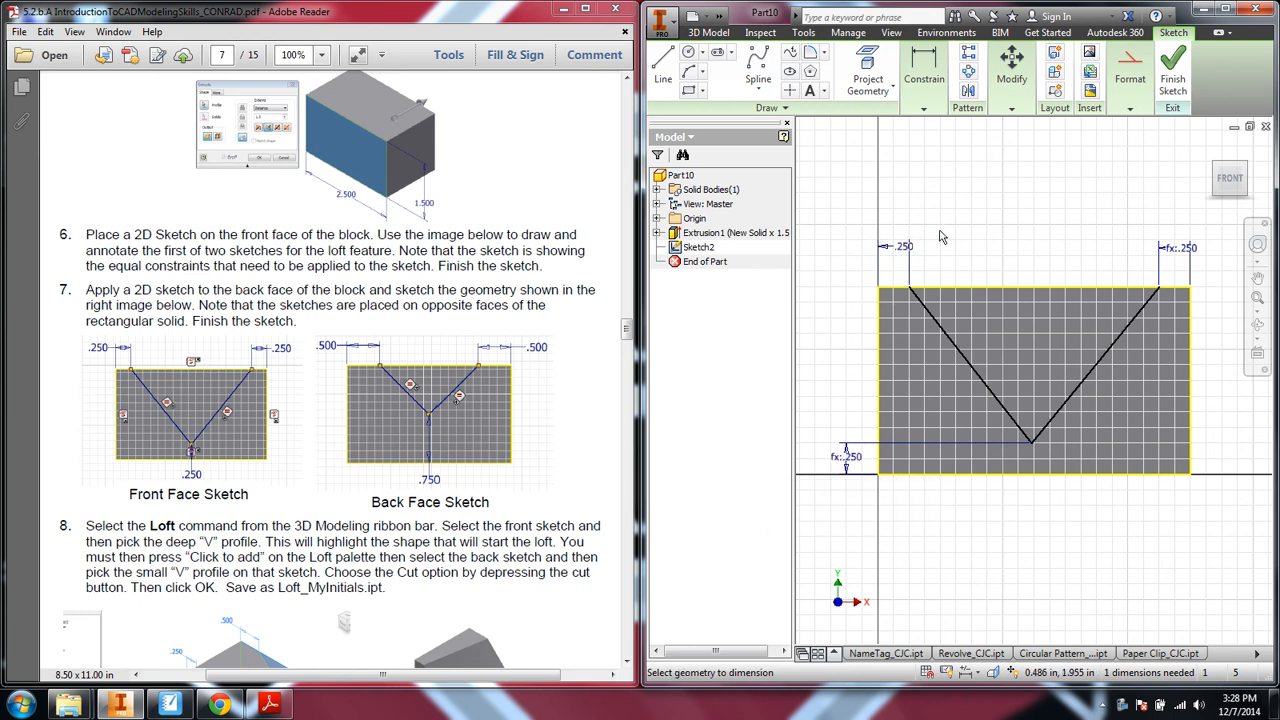
mouse_move(1020, 468)
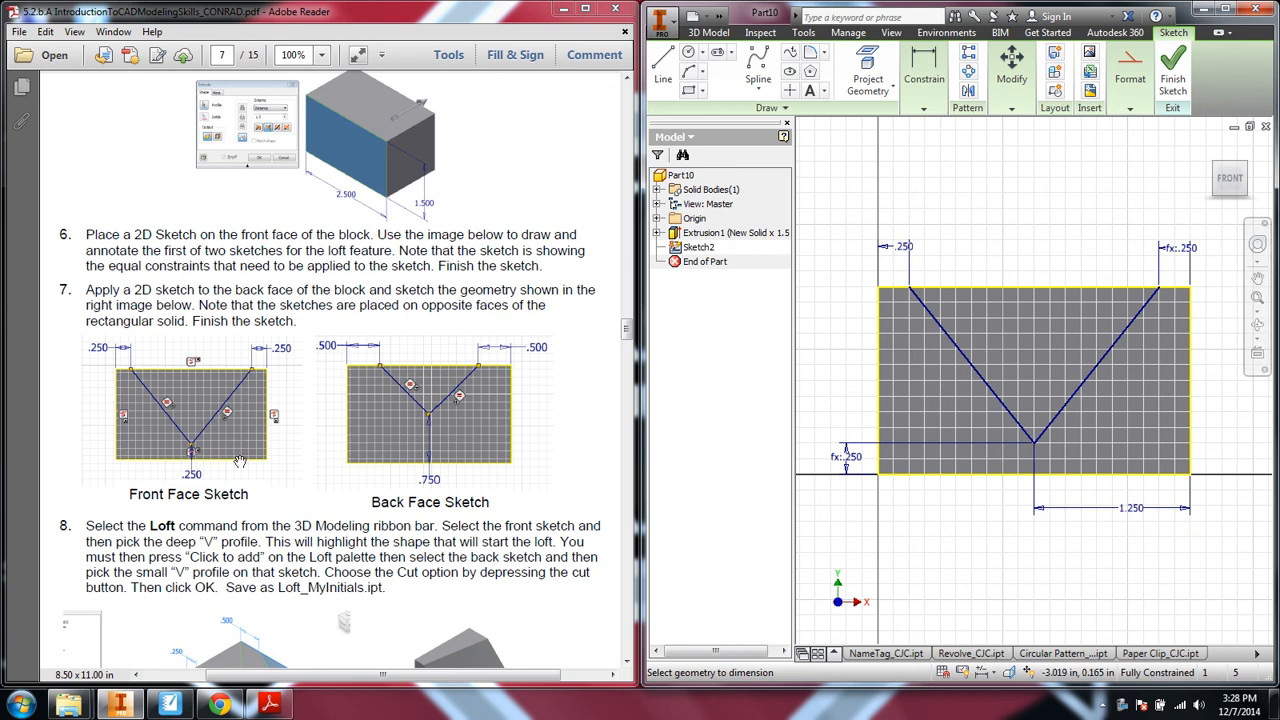
mouse_move(1148, 164)
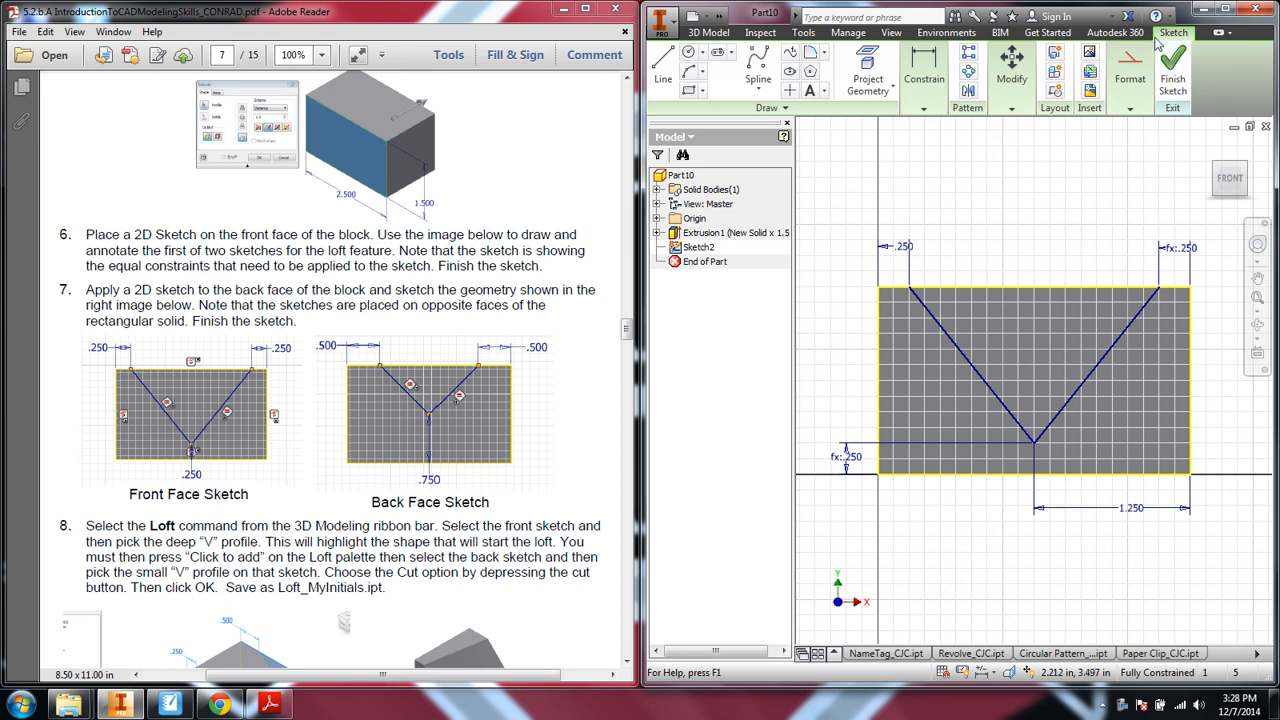
Step: Finish Sketch2, sketch the back-face V and dimension both ends .500 from the top corners
click(1172, 62)
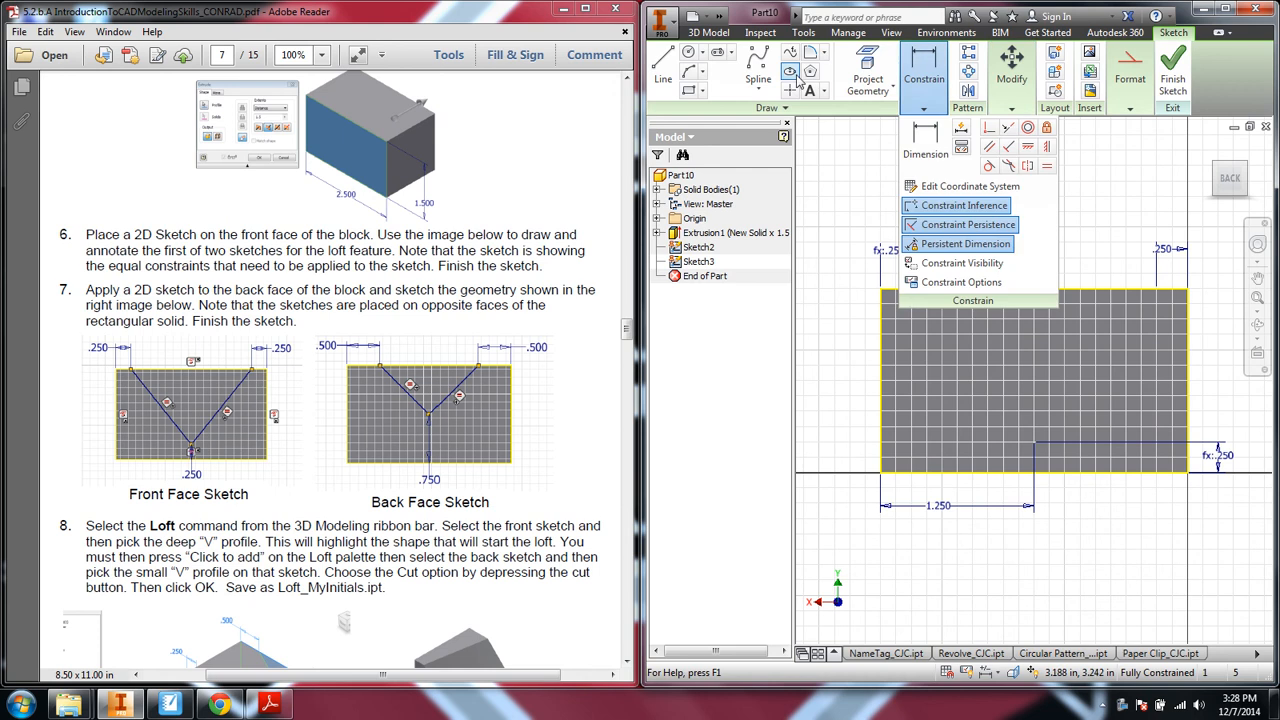
click(662, 70)
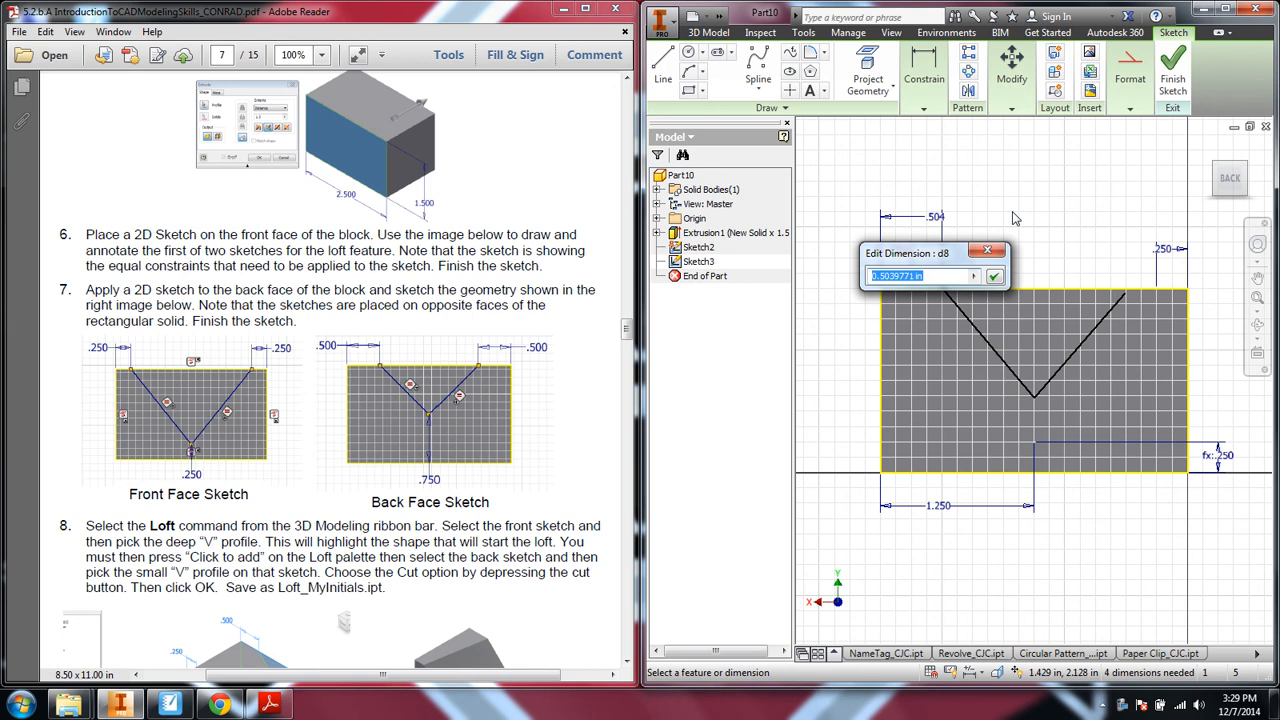
click(994, 276)
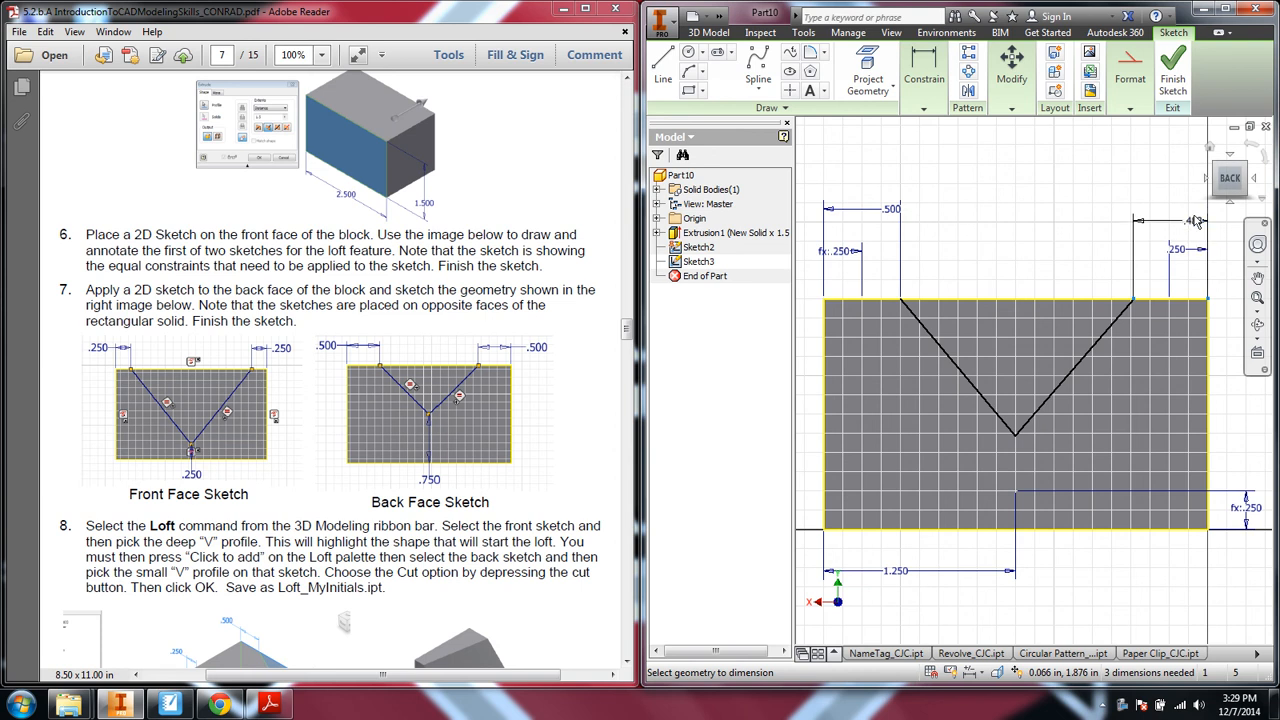
click(1192, 212)
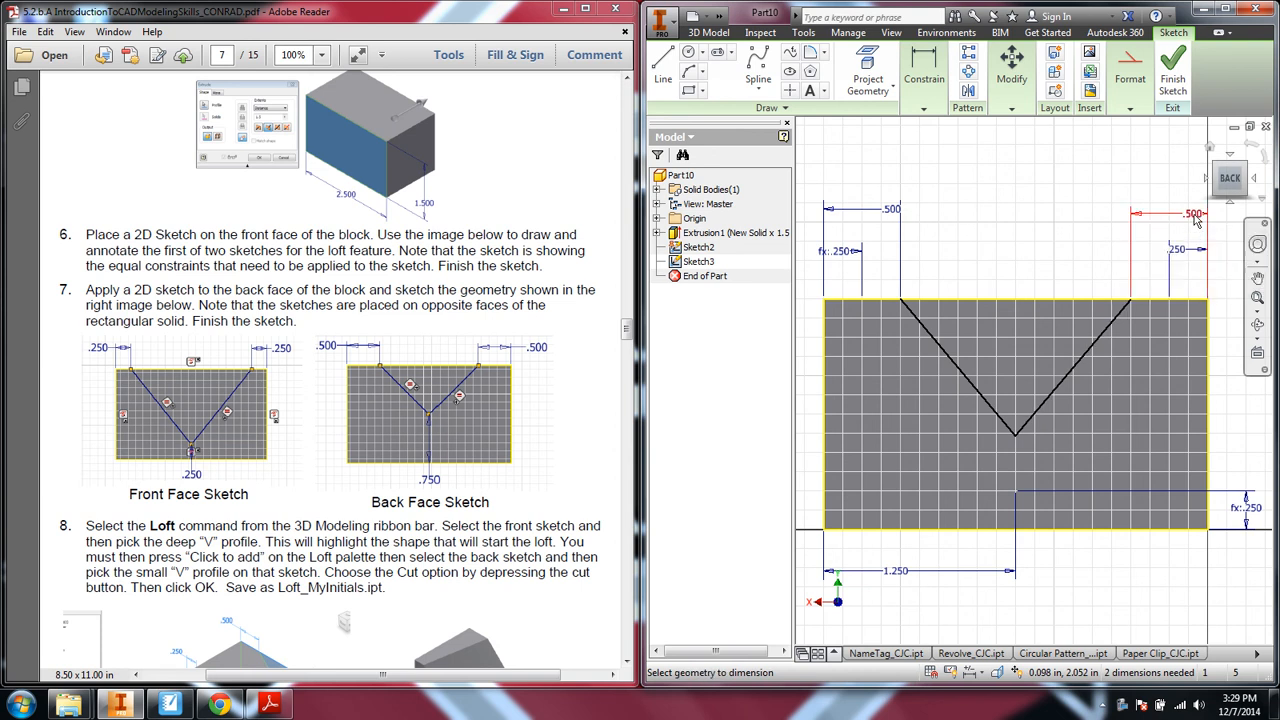
mouse_move(1016, 444)
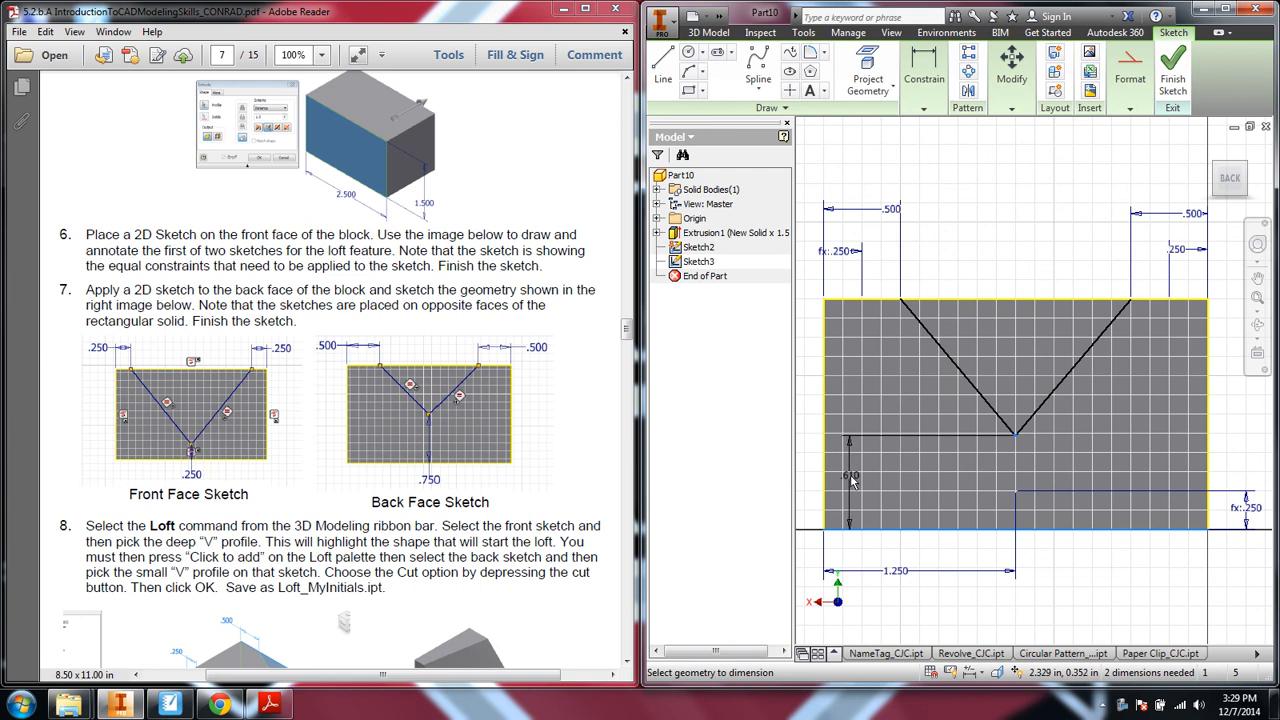
Step: Set the V point's vertical depth to .75 so the back sketch is fully constrained
double_click(850, 476)
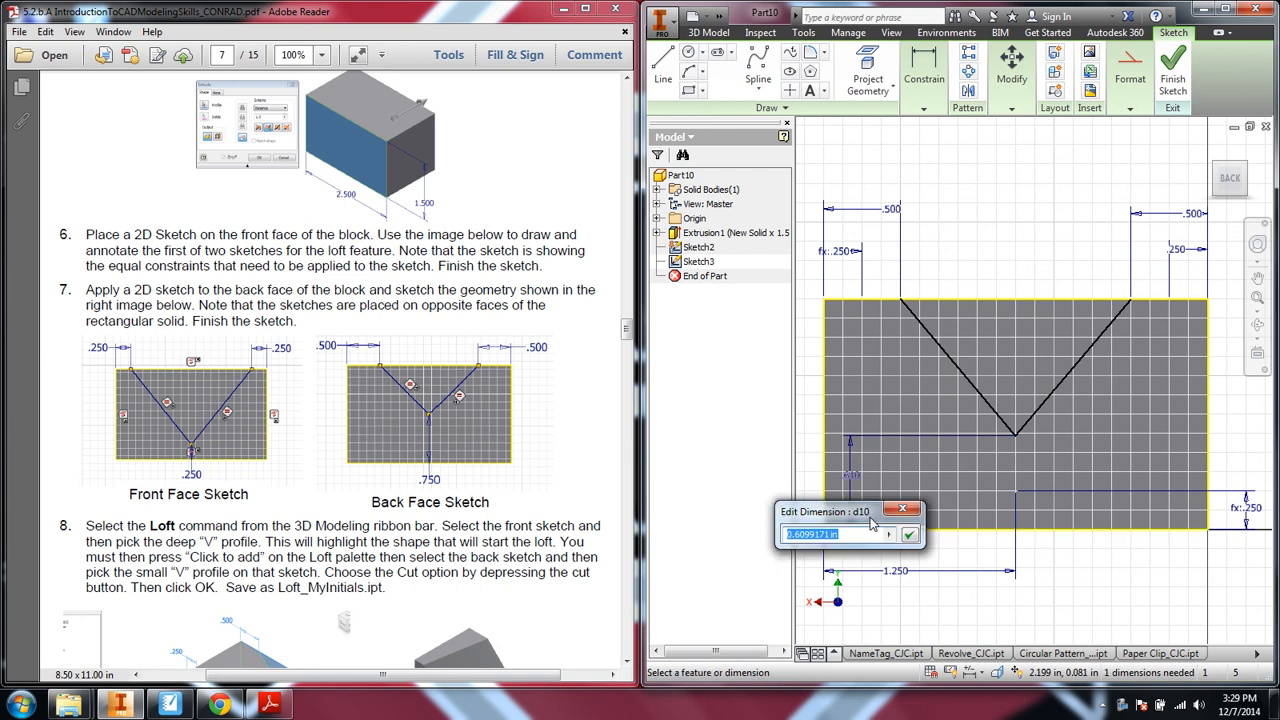
text(.75)
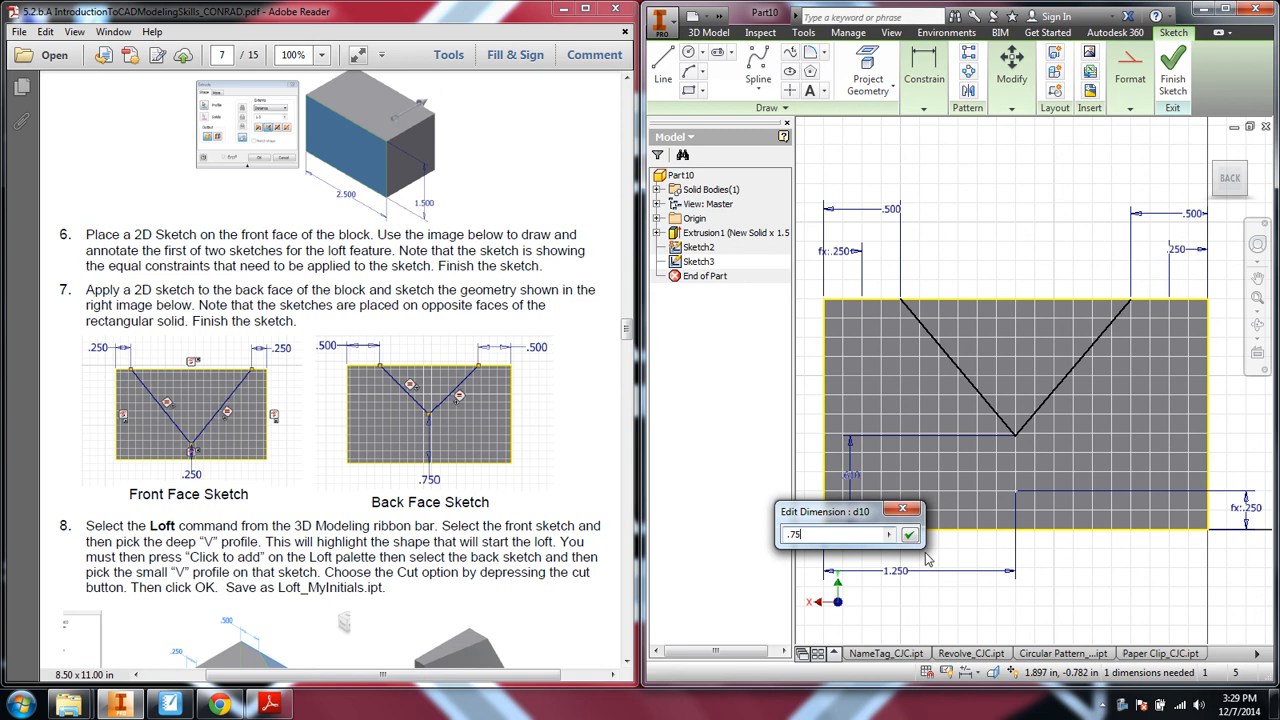
click(908, 534)
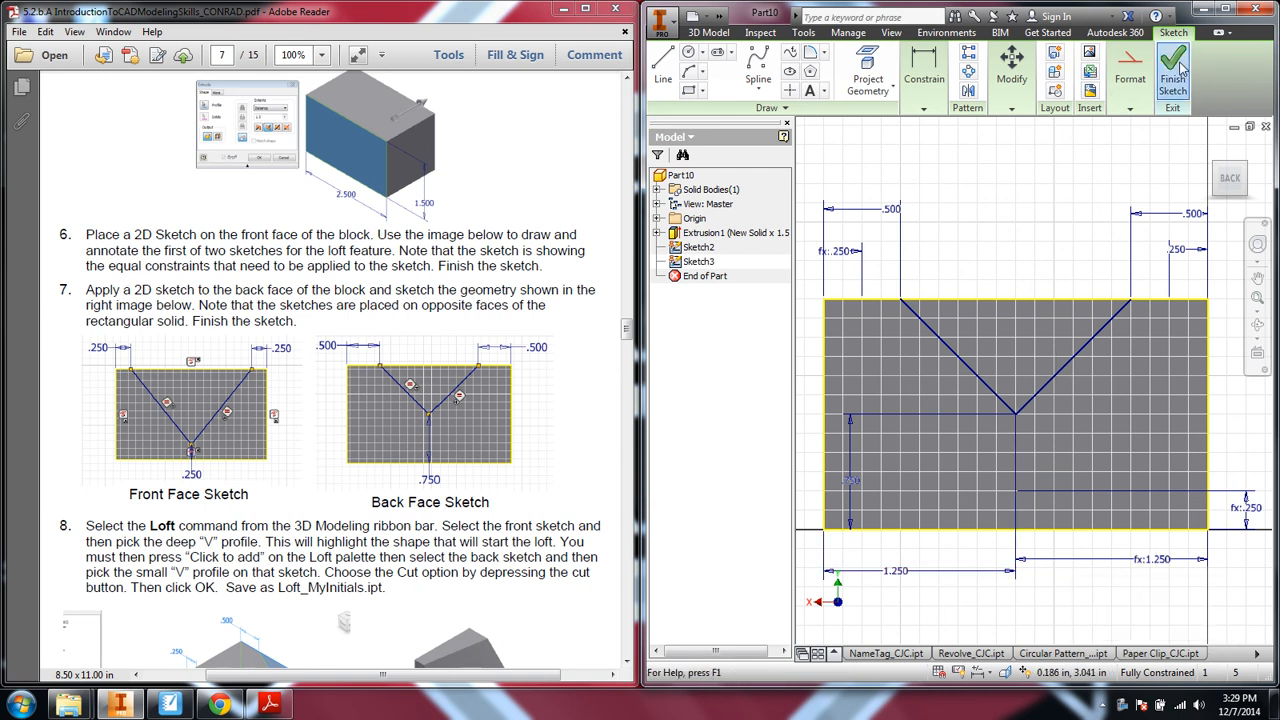
Step: Finish the back-face sketch and start a Loft feature on the block
click(1172, 64)
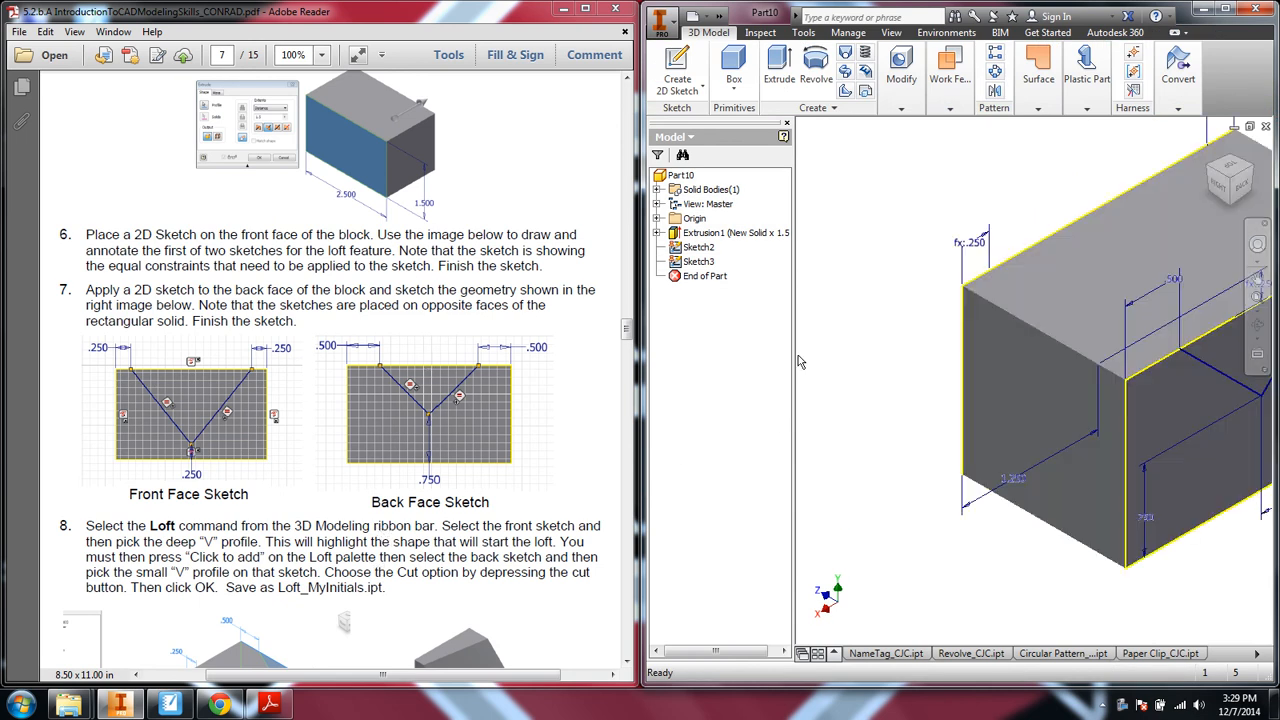
scroll(down, 3)
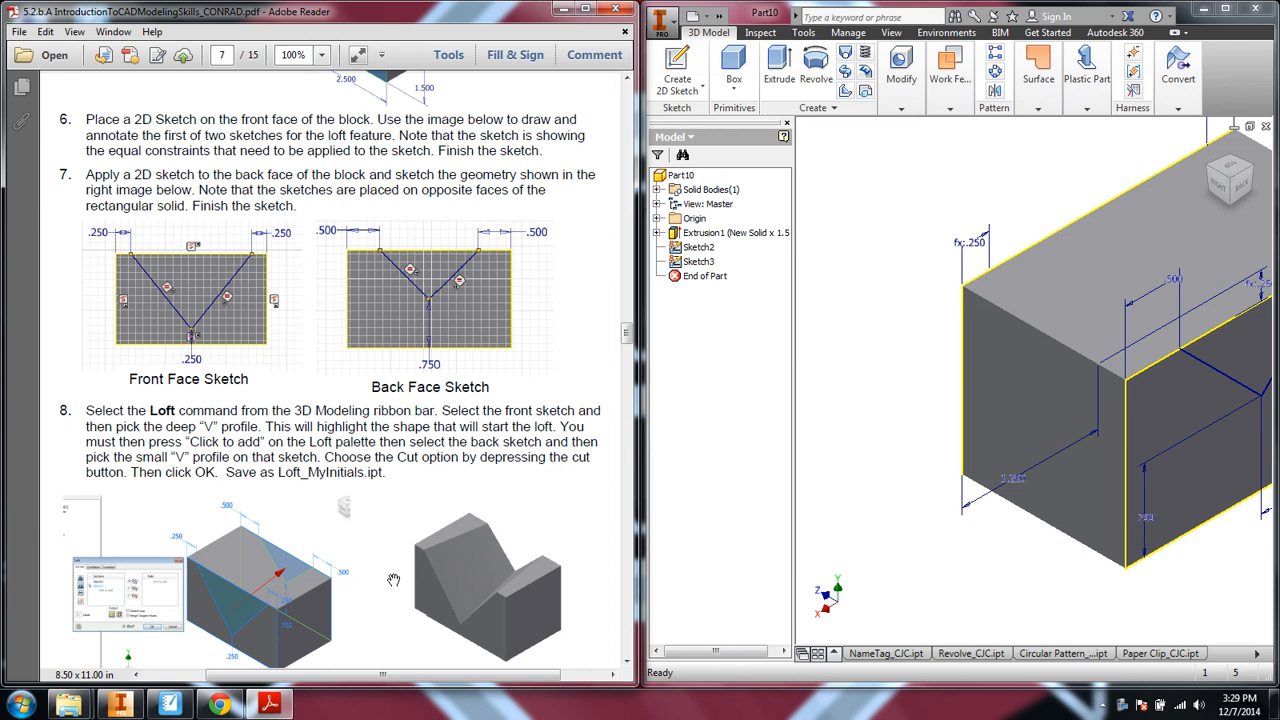
scroll(down, 3)
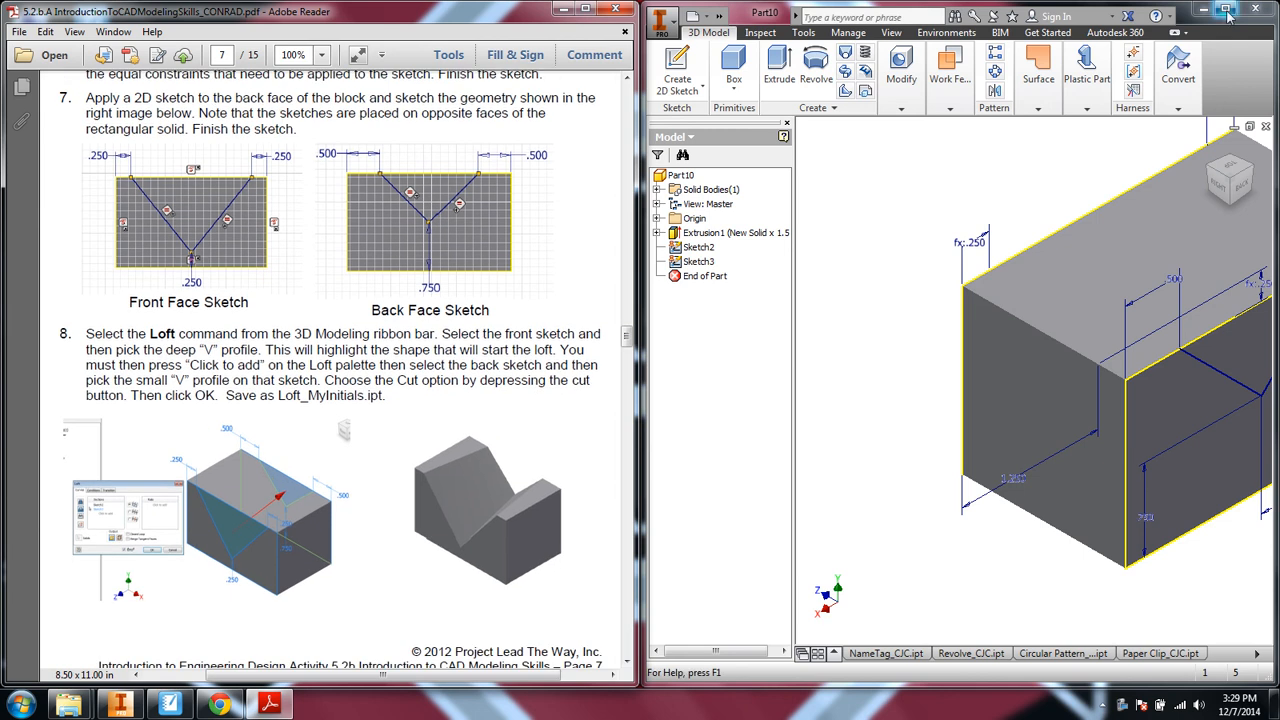
click(1228, 12)
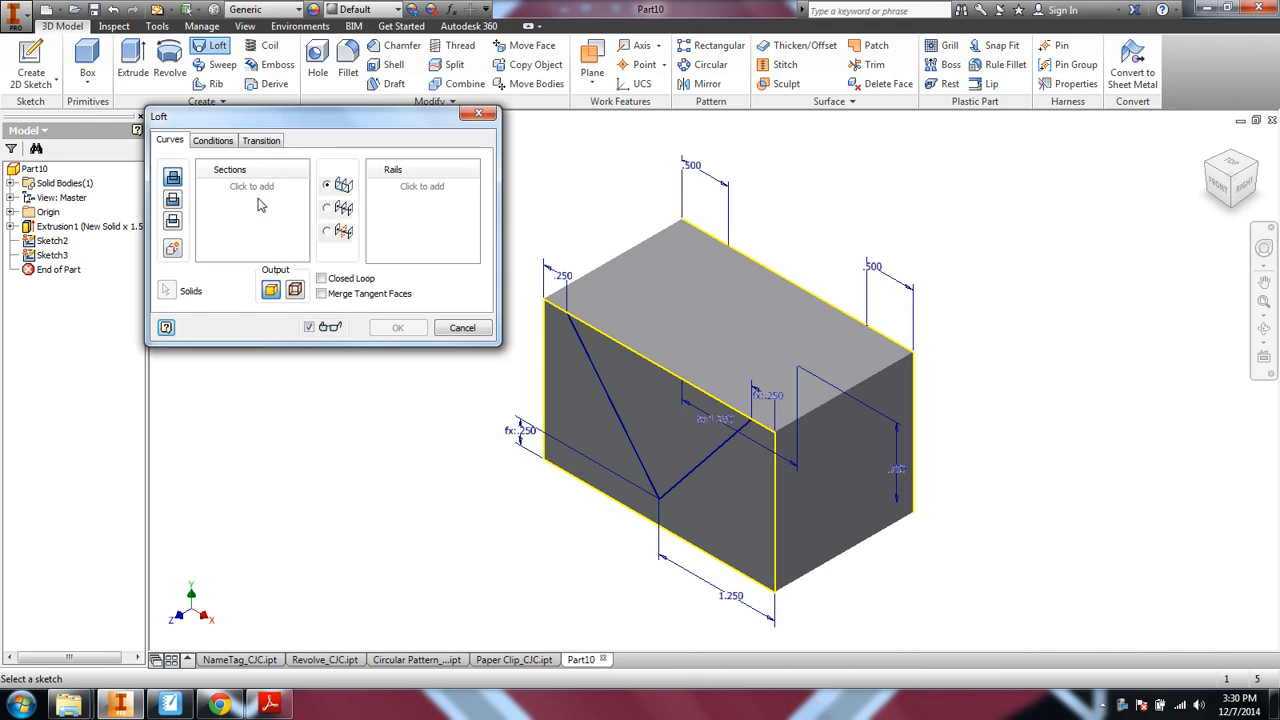
mouse_move(240, 192)
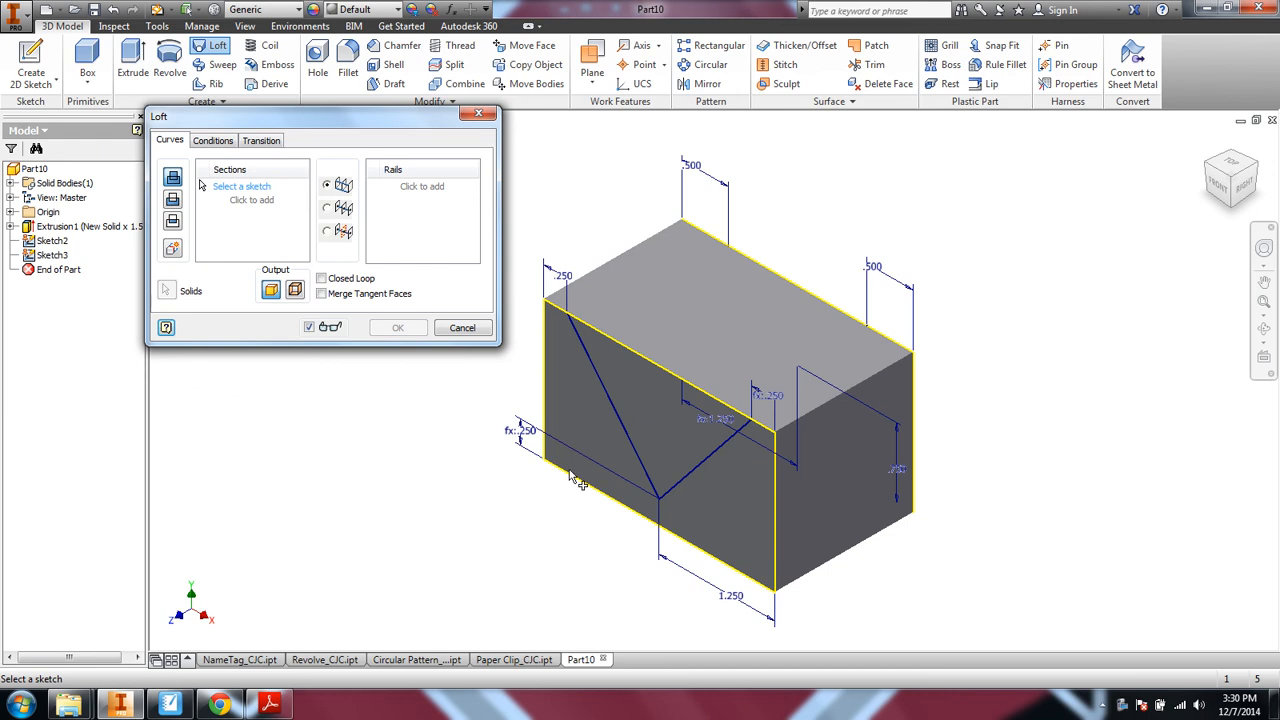
Step: Loft from the front V profile to the back V profile as a Cut and apply it
click(660, 420)
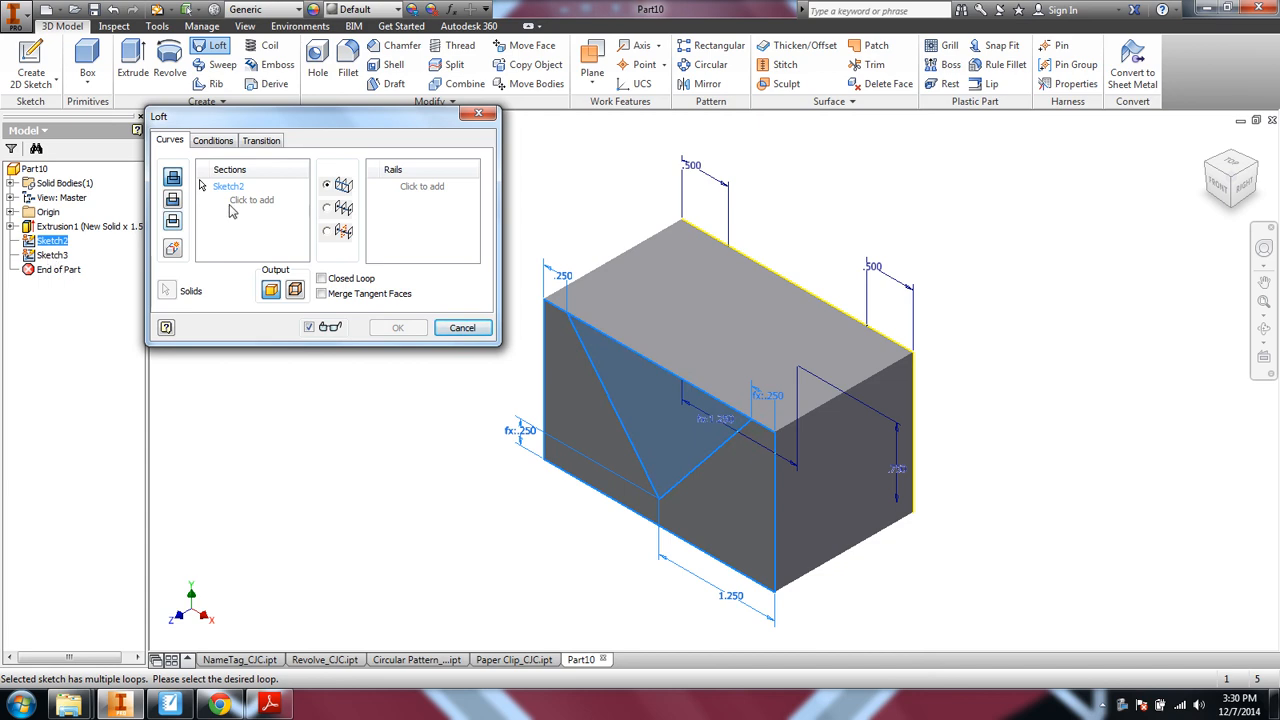
mouse_move(238, 204)
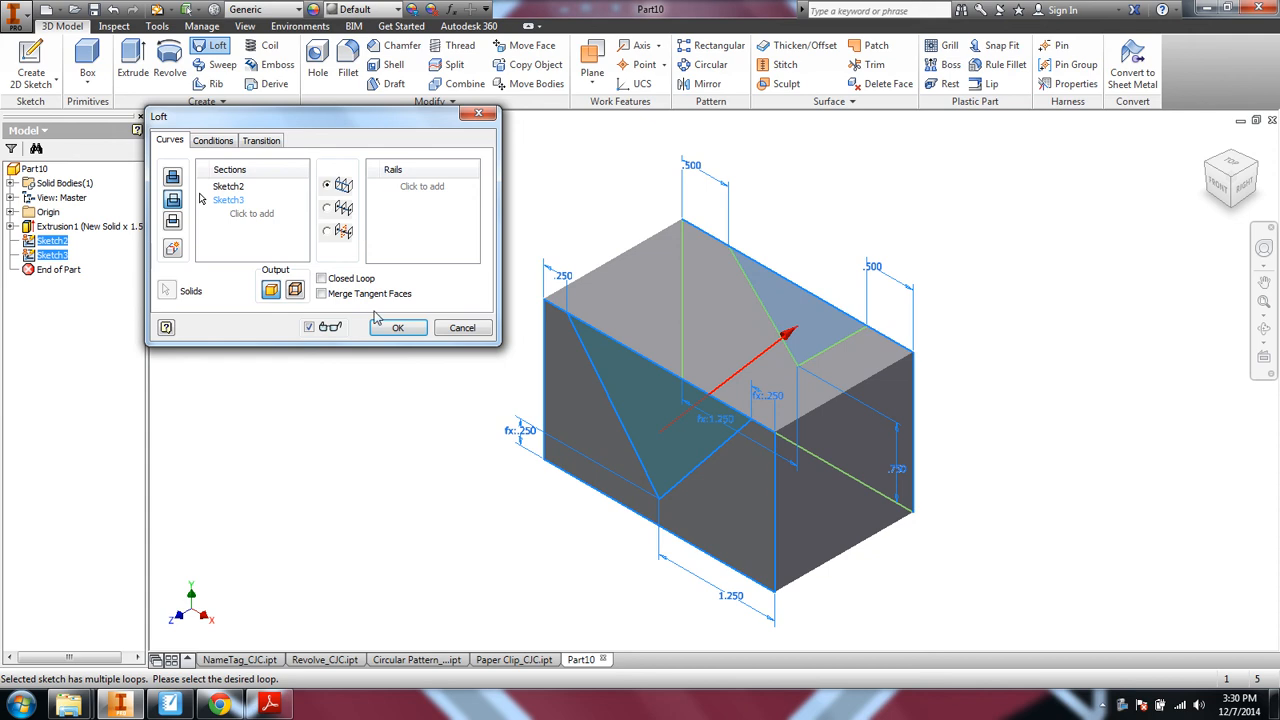
click(398, 328)
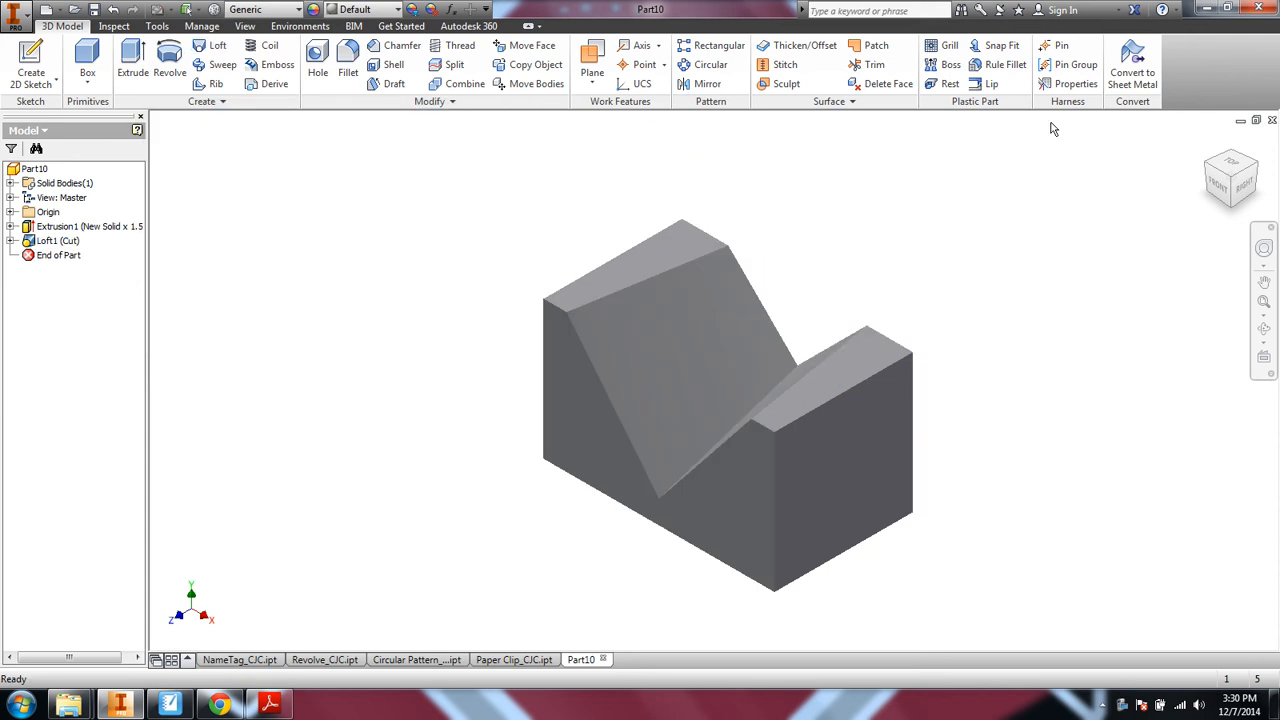